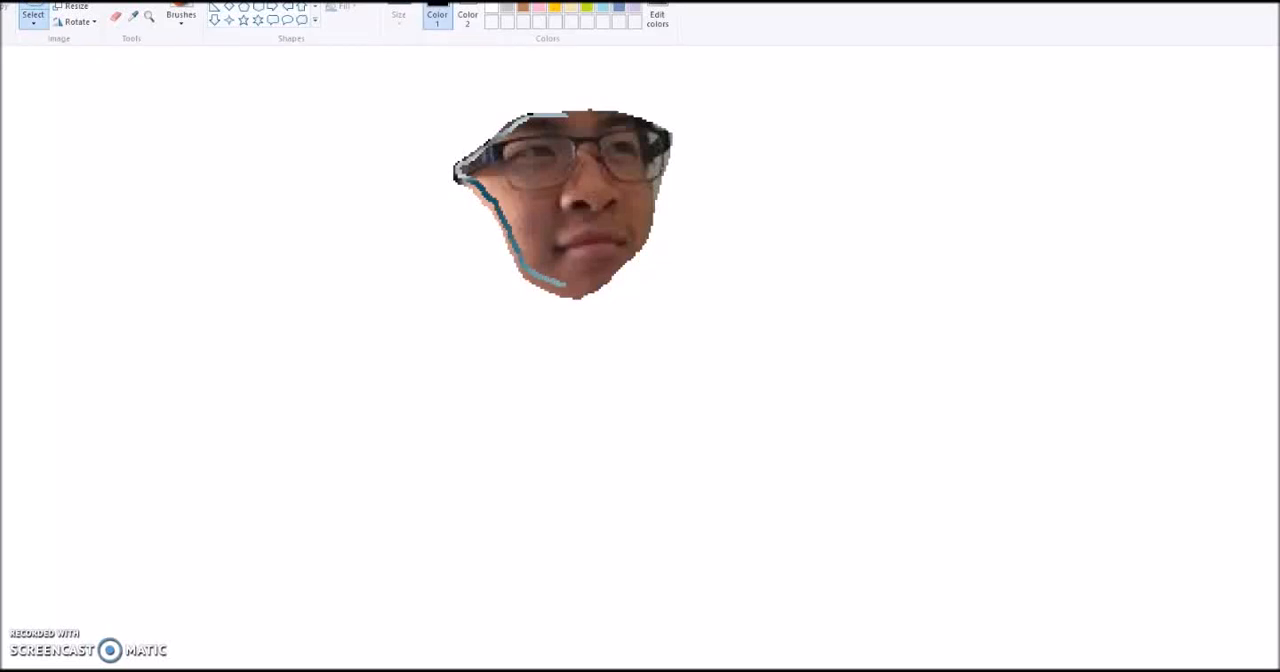
pyautogui.moveTo(564, 290); pyautogui.dragTo(664, 156)
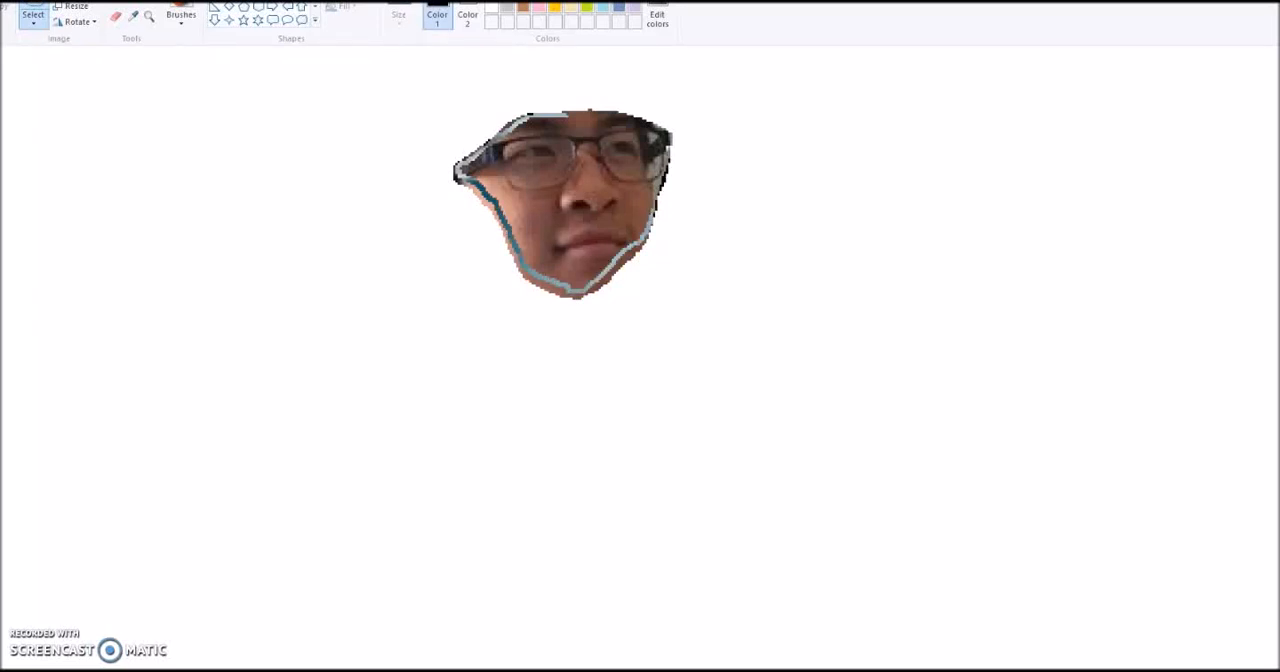